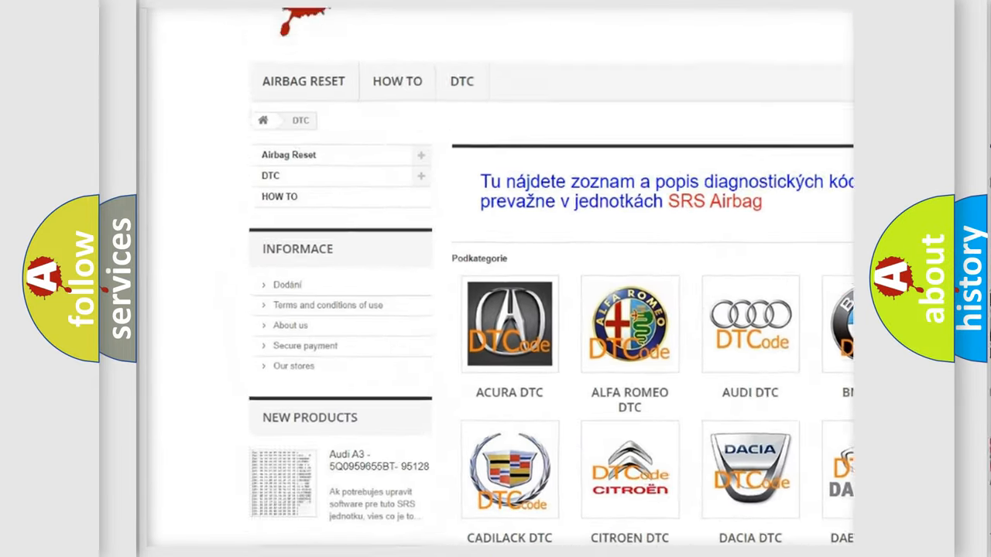
pyautogui.scroll(-3)
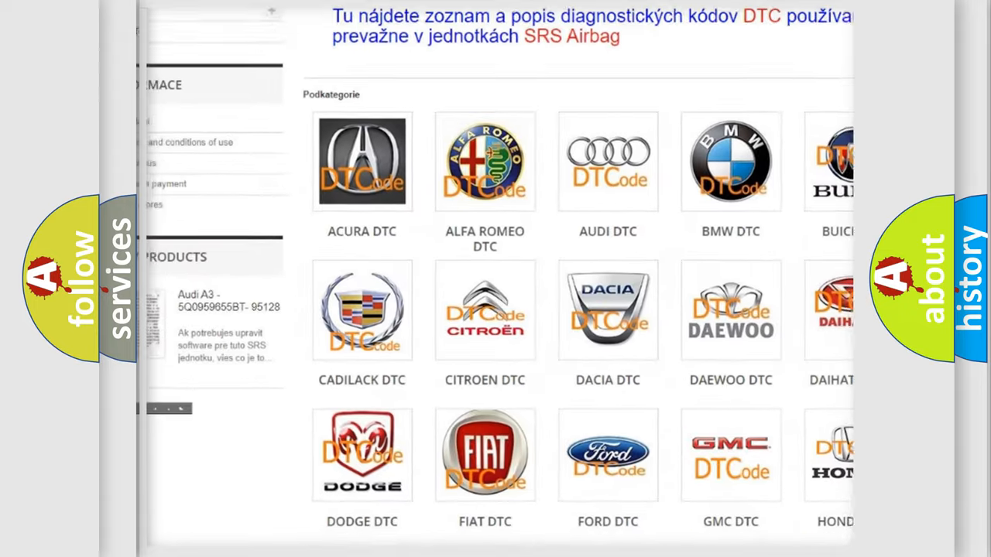
pyautogui.scroll(-3)
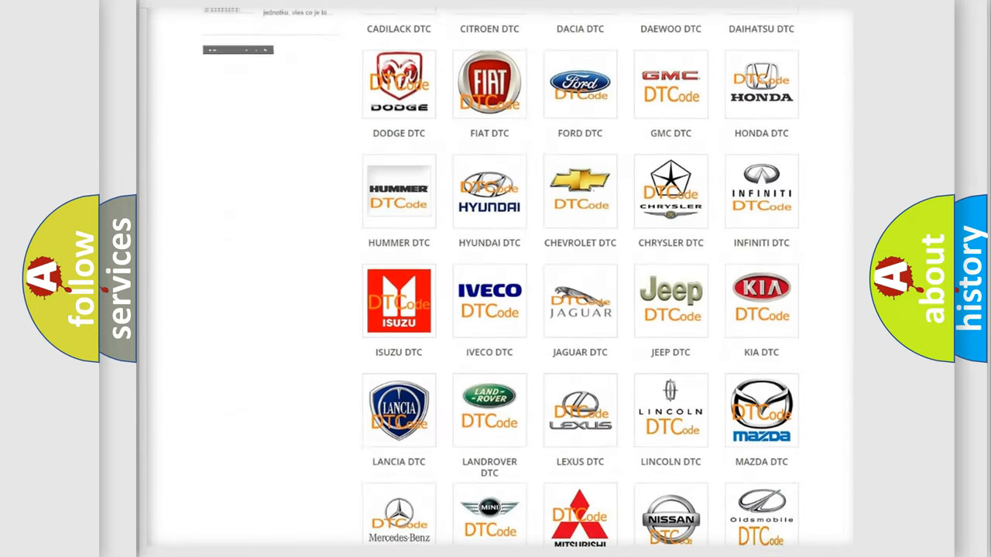
pyautogui.scroll(-3)
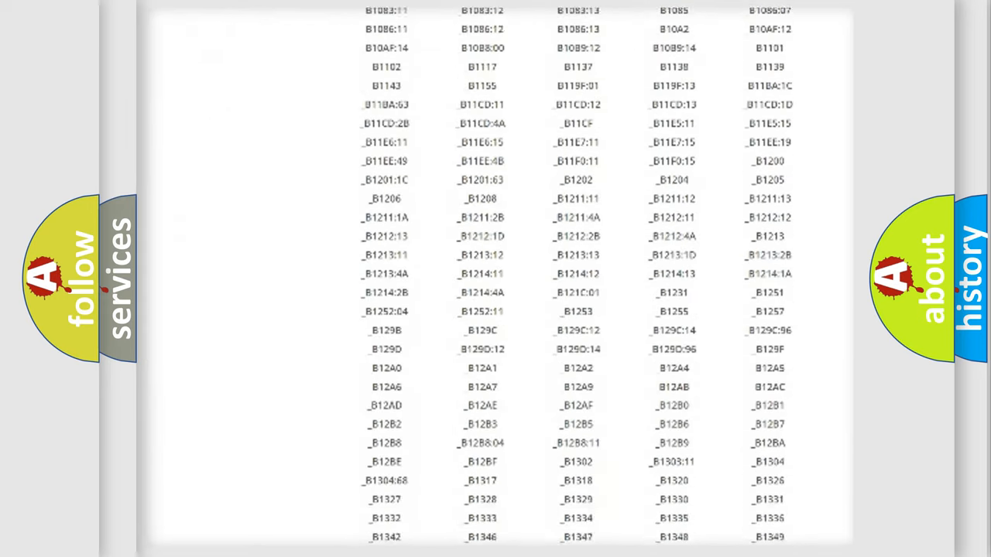
pyautogui.scroll(-3)
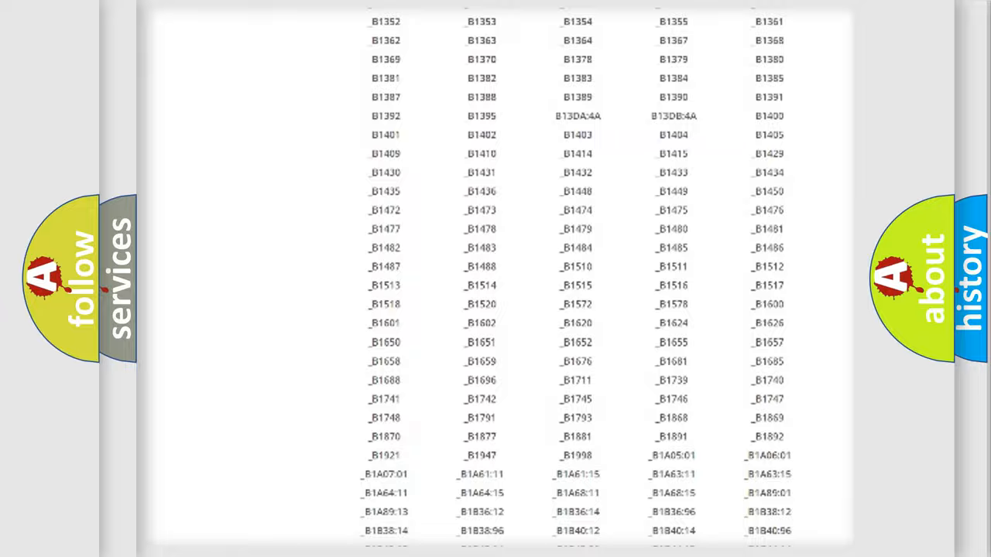
pyautogui.scroll(3)
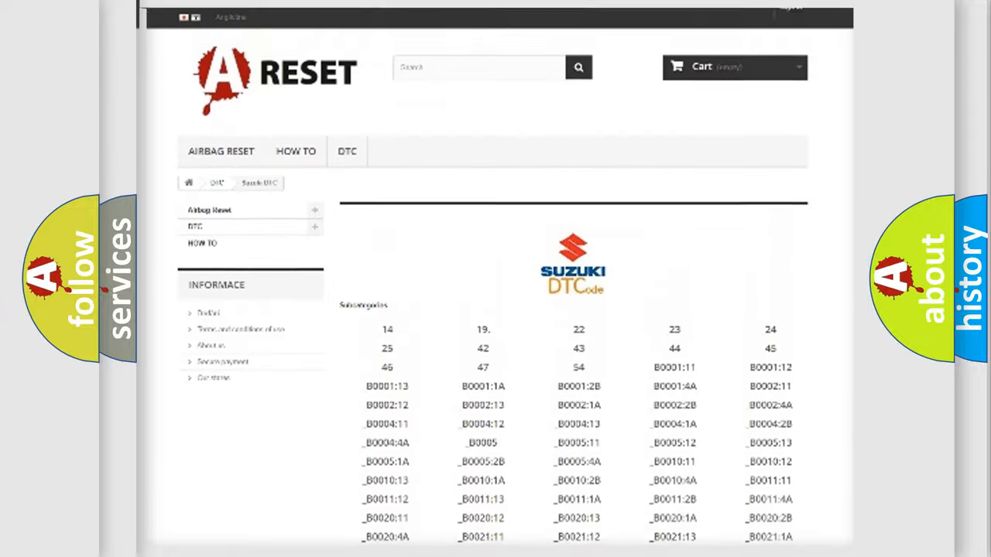